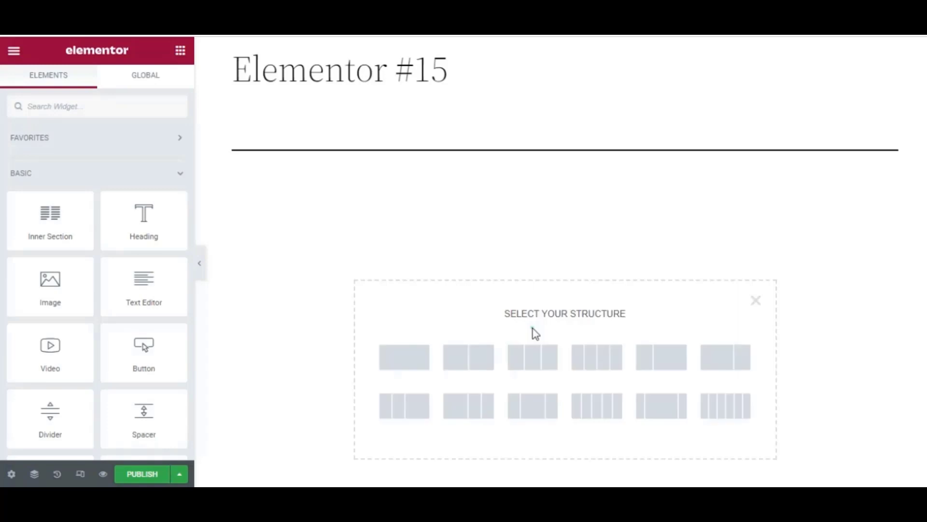
# Step: Pick the three-column section structure to hold an Image Box in each column
pyautogui.click(531, 358)
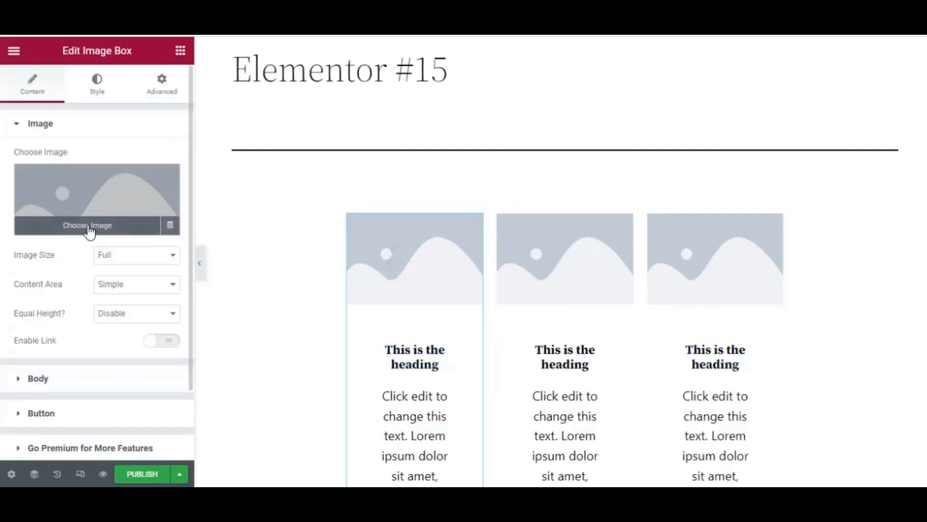
# Step: Put the pink handbag, blue-haired portrait and red-and-blue portrait in the three image boxes
pyautogui.click(87, 225)
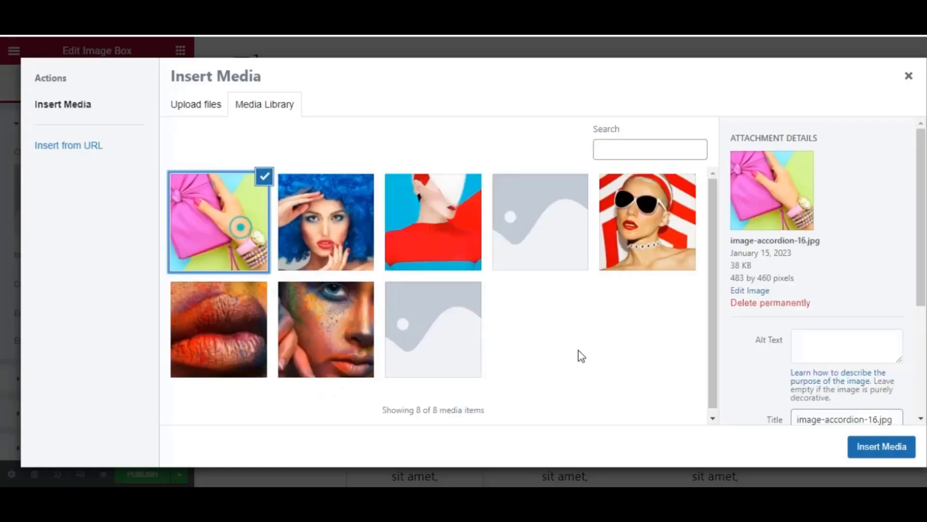
pyautogui.click(880, 446)
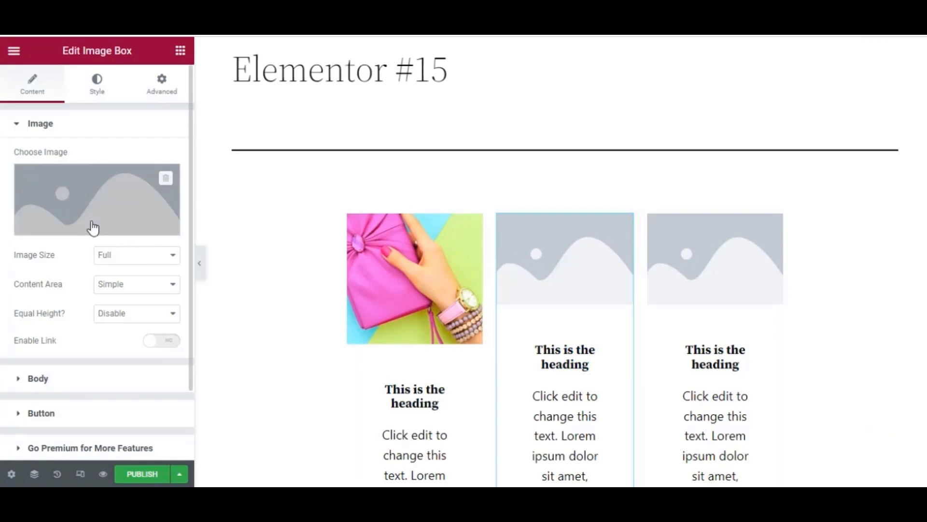
pyautogui.click(97, 200)
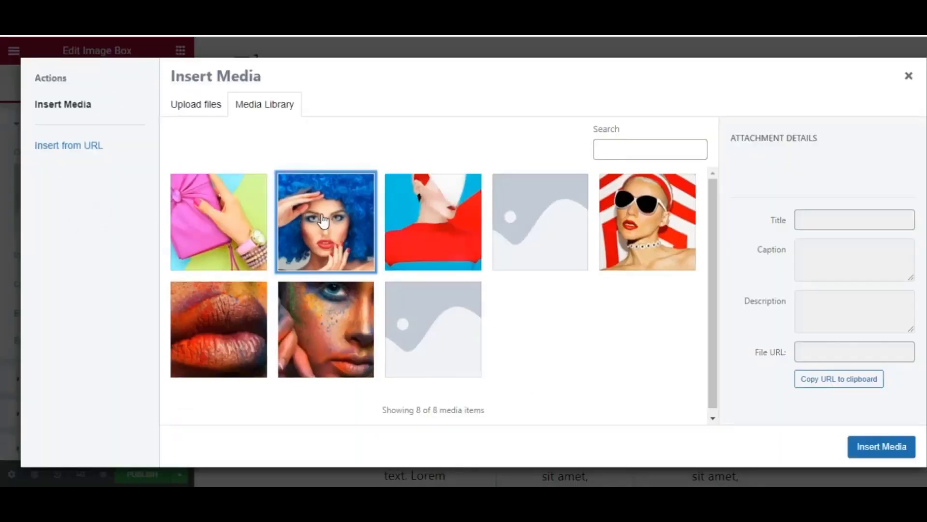
pyautogui.click(881, 446)
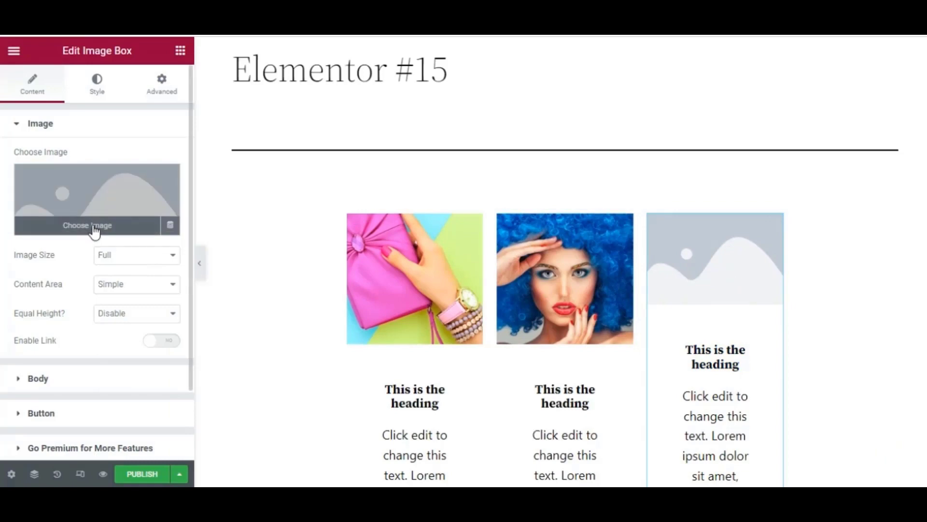
pyautogui.click(87, 225)
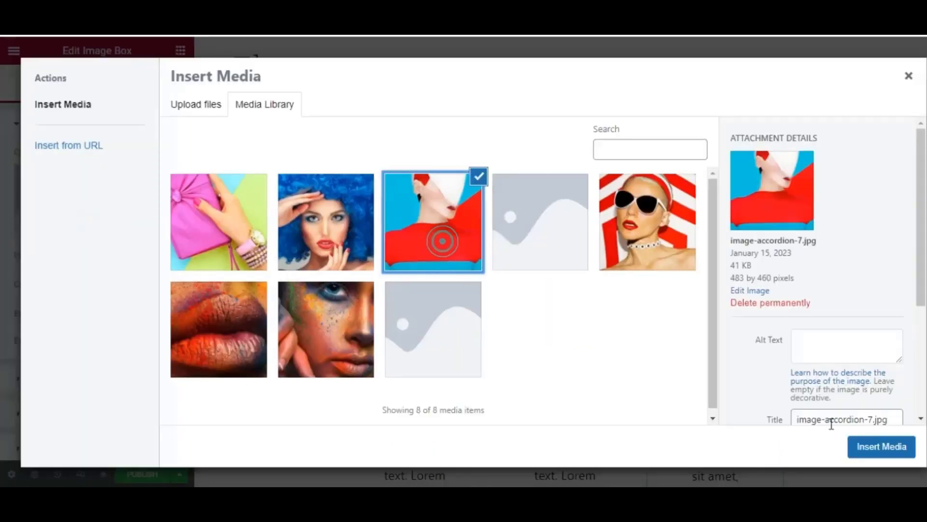
pyautogui.click(881, 447)
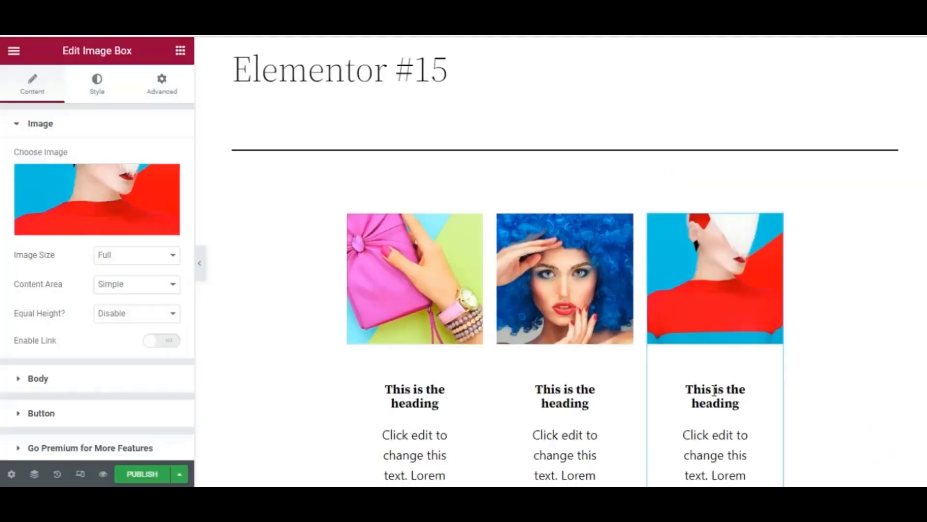
pyautogui.click(414, 278)
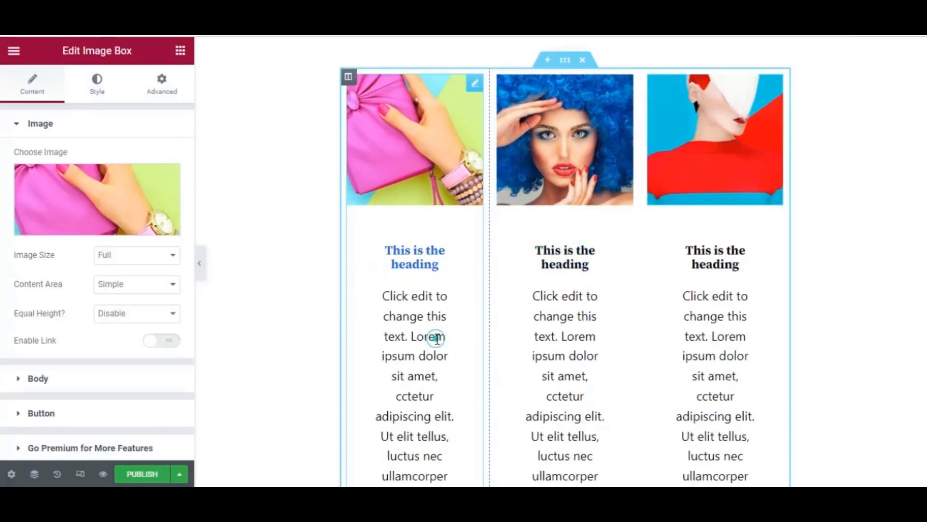
# Step: Try left and right alignment on the first box's body, keep it centred, and enter 'Hello'
pyautogui.scroll(-3)
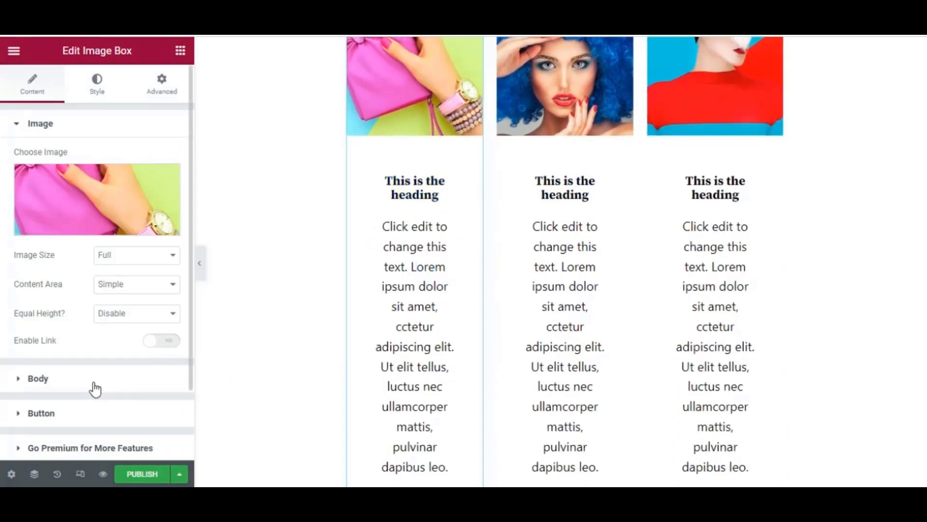
pyautogui.click(37, 378)
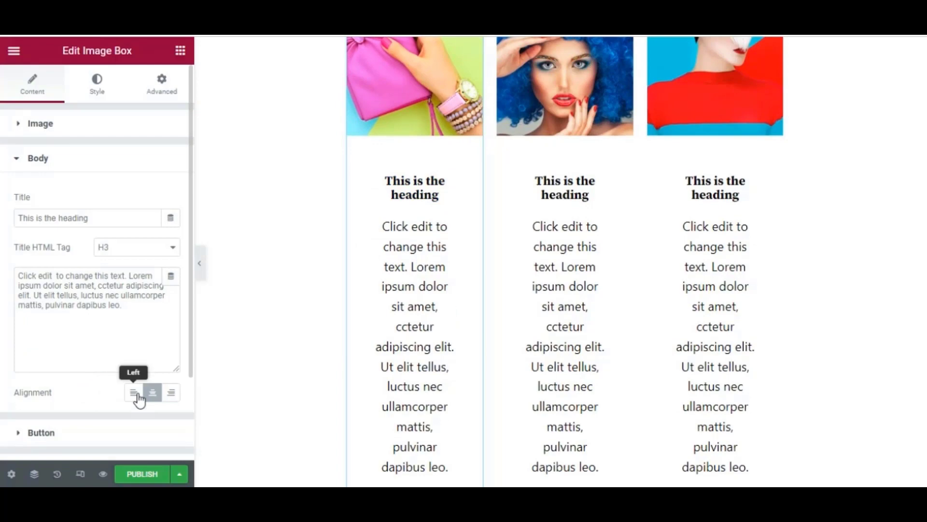
pyautogui.click(134, 393)
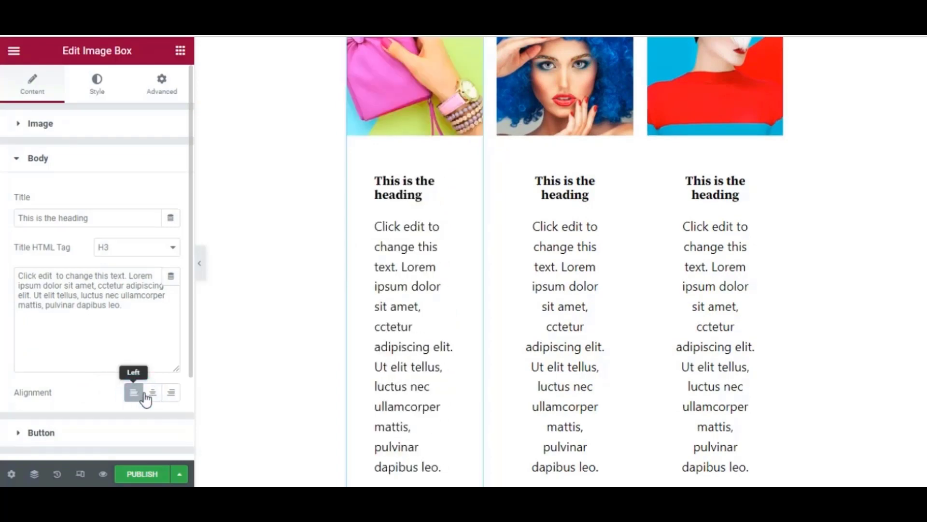
pyautogui.click(152, 393)
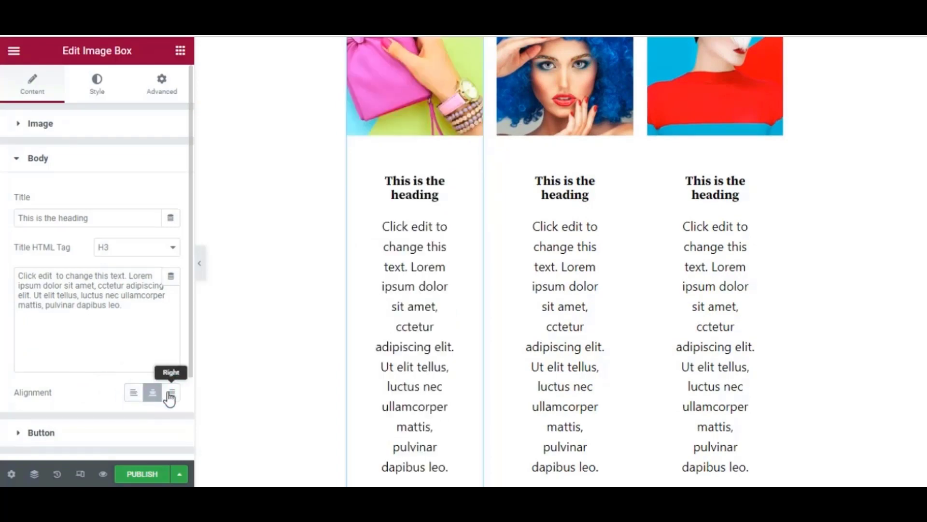
pyautogui.click(152, 392)
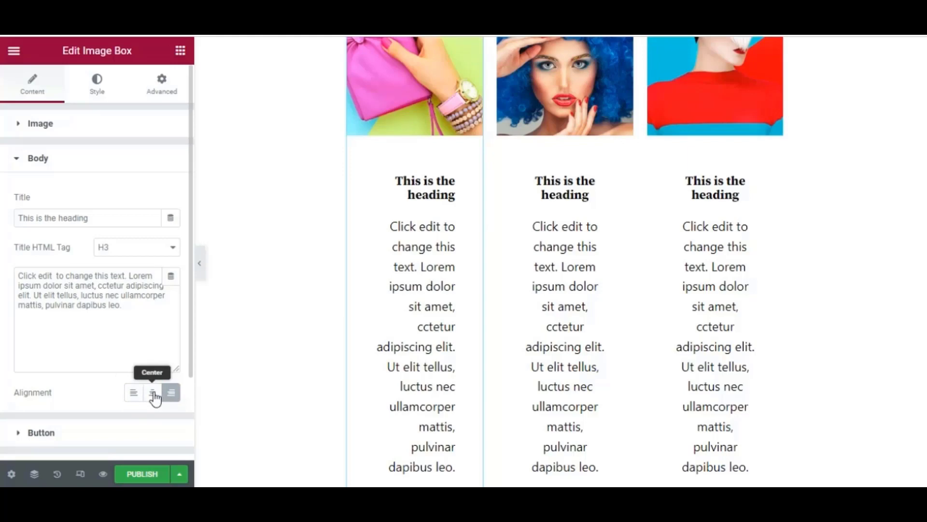
pyautogui.click(152, 392)
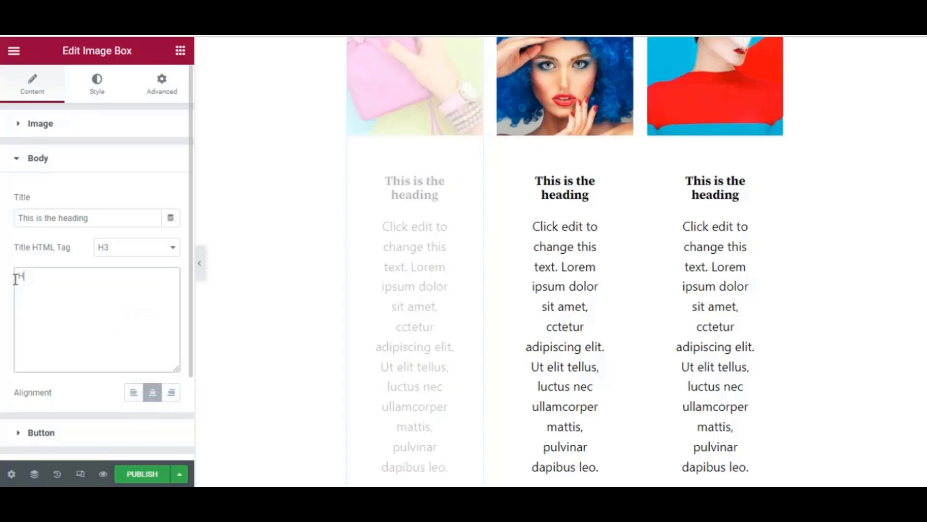
pyautogui.write('Hello')
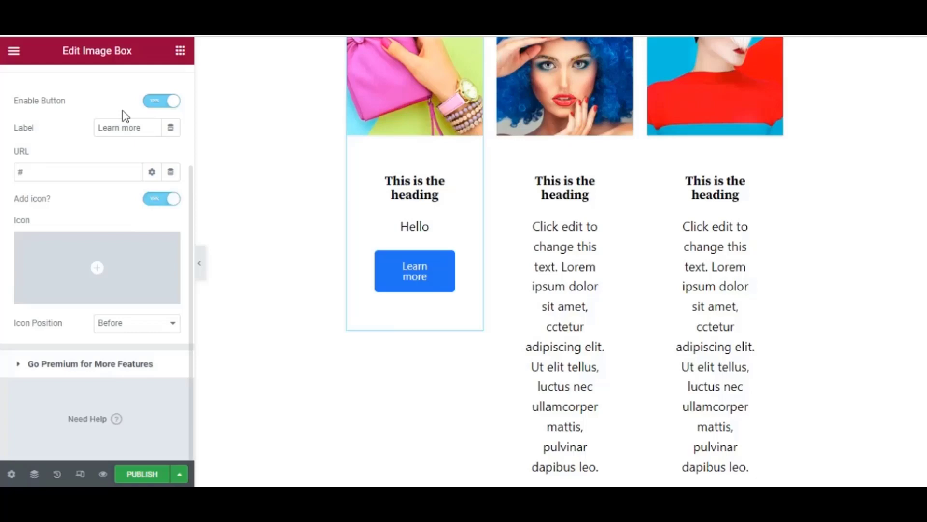
pyautogui.click(96, 83)
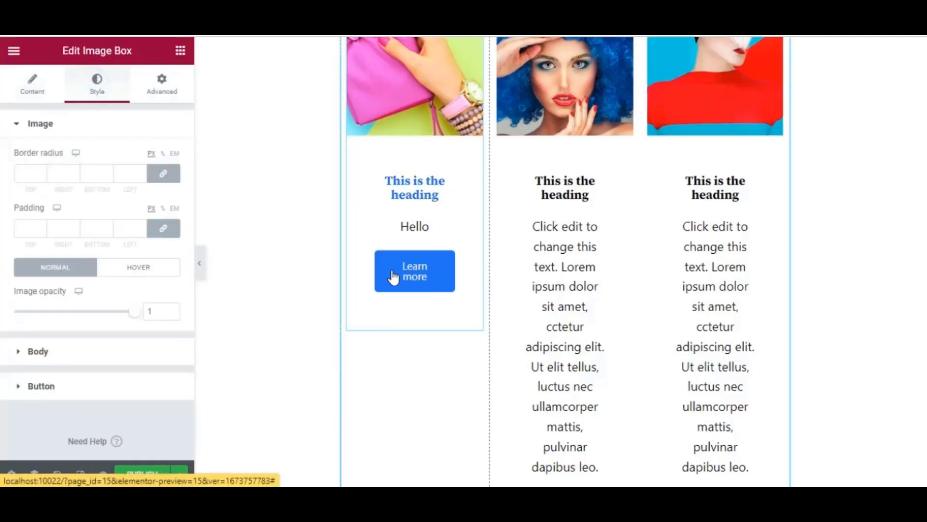
pyautogui.click(40, 385)
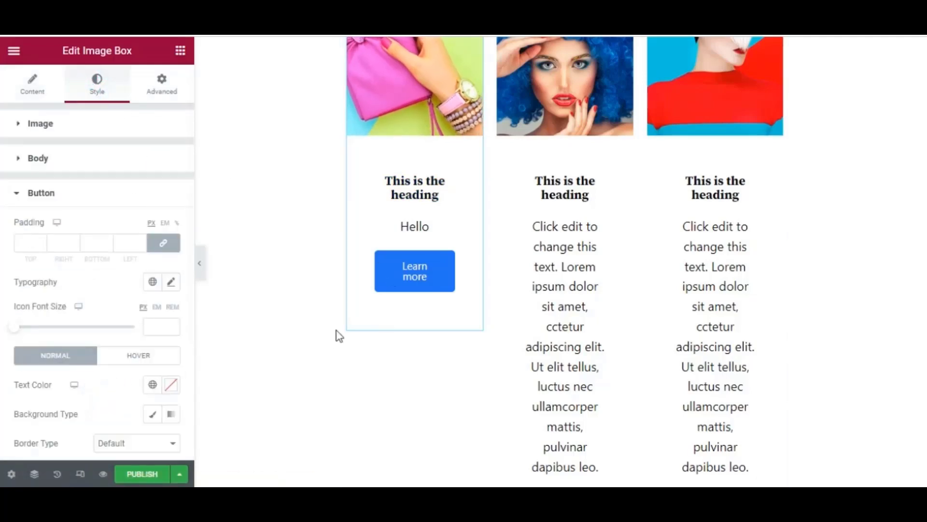
pyautogui.scroll(-3)
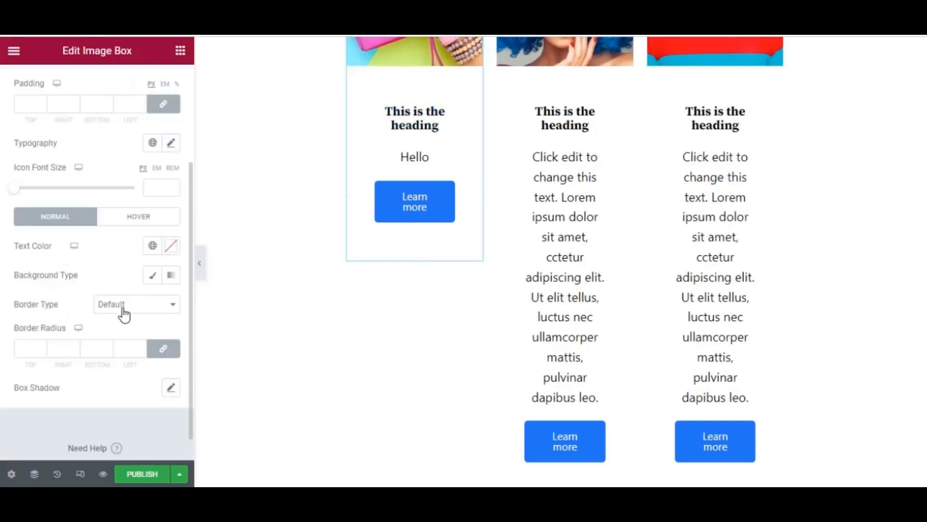
pyautogui.moveTo(172, 390)
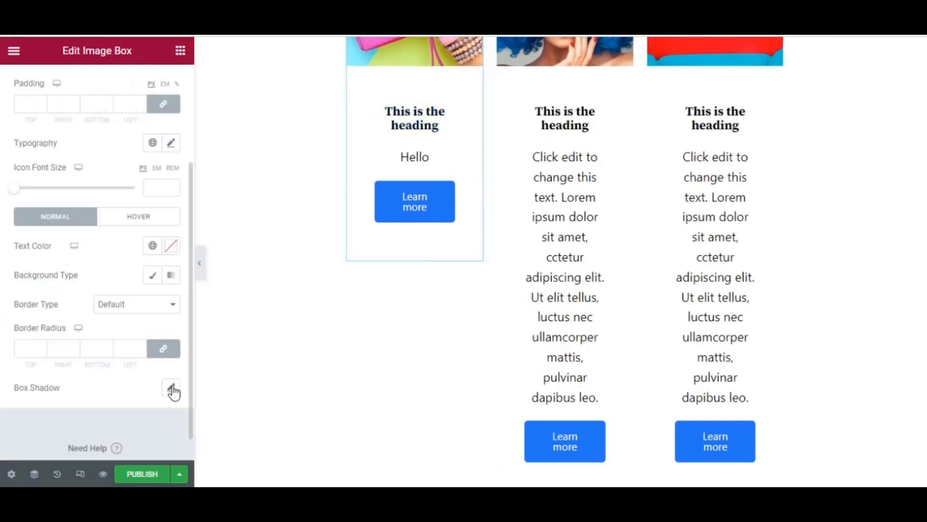
pyautogui.click(171, 387)
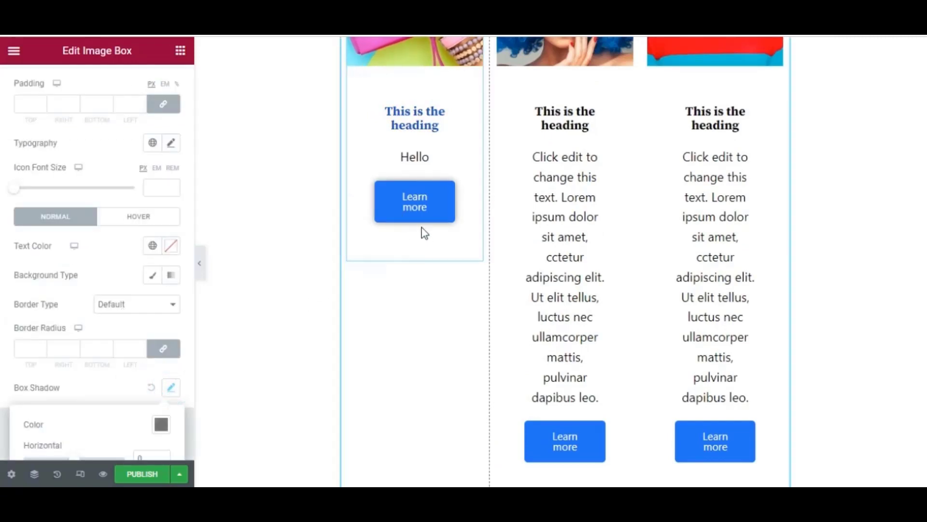
pyautogui.click(151, 387)
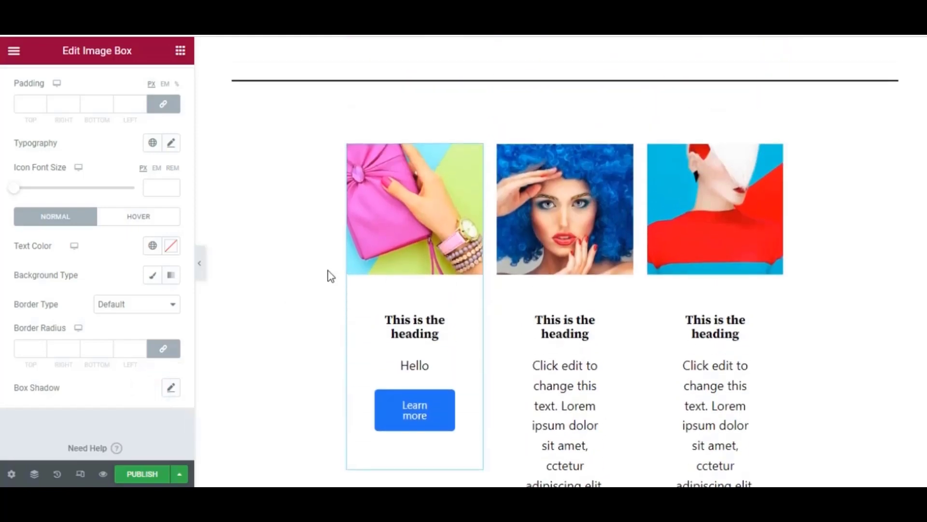
pyautogui.moveTo(217, 329)
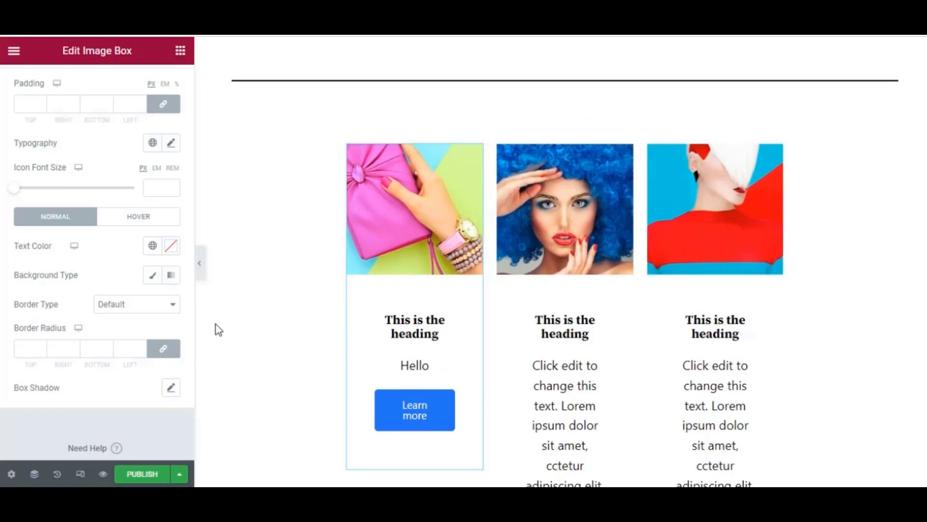
# Step: Change the second image box's Body description to 'Hi'
pyautogui.scroll(-3)
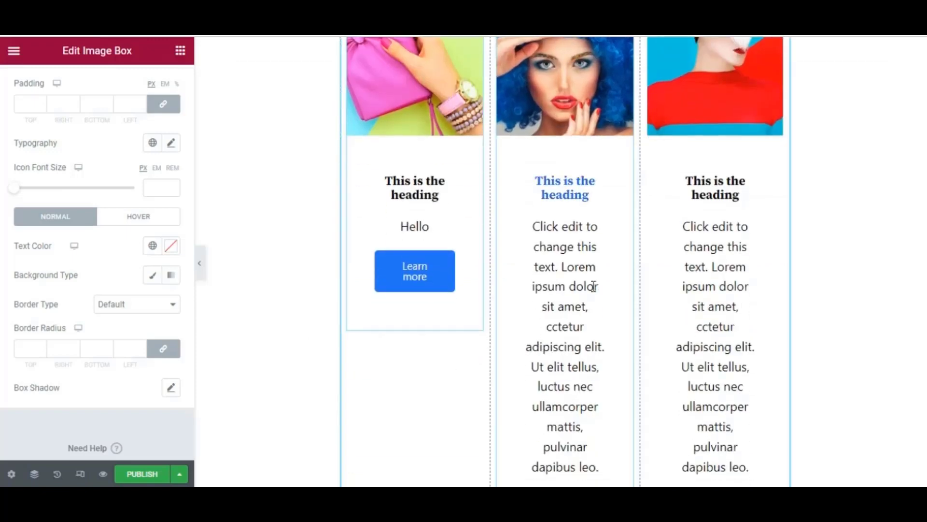
pyautogui.click(32, 83)
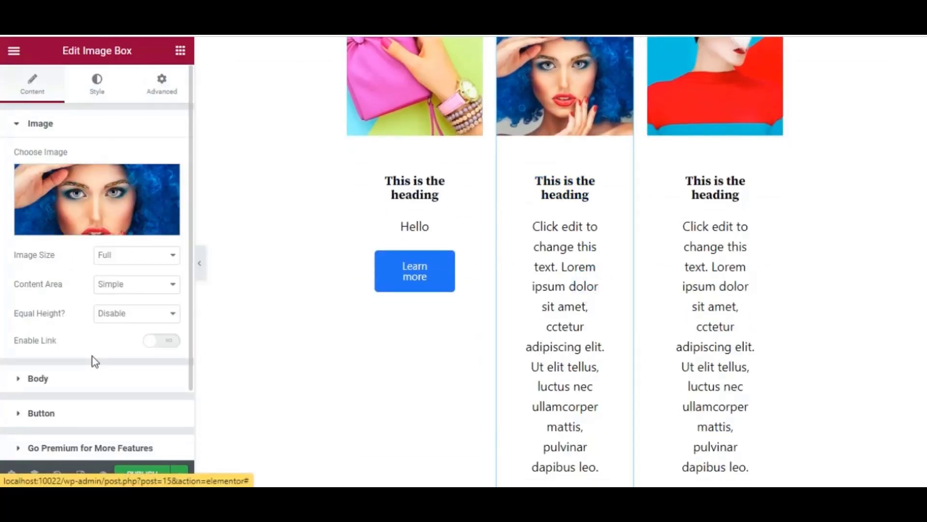
pyautogui.click(37, 378)
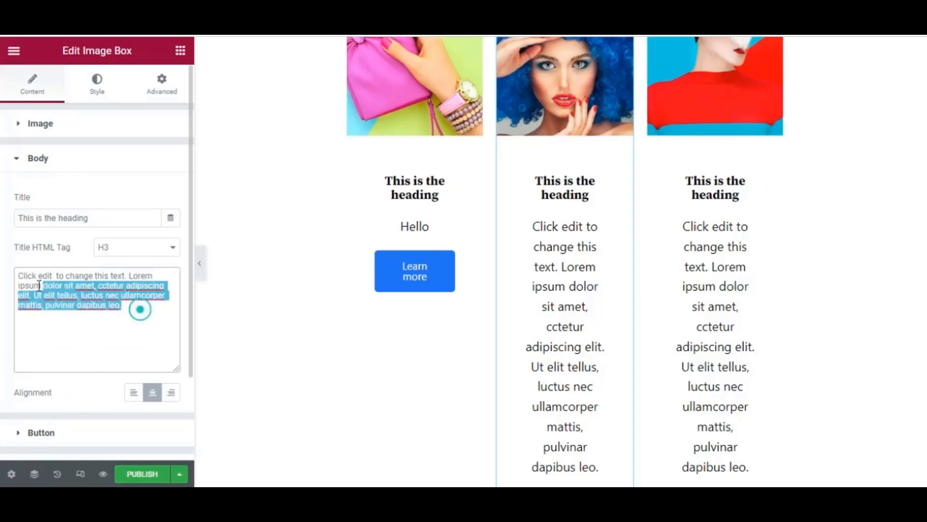
pyautogui.press('delete')
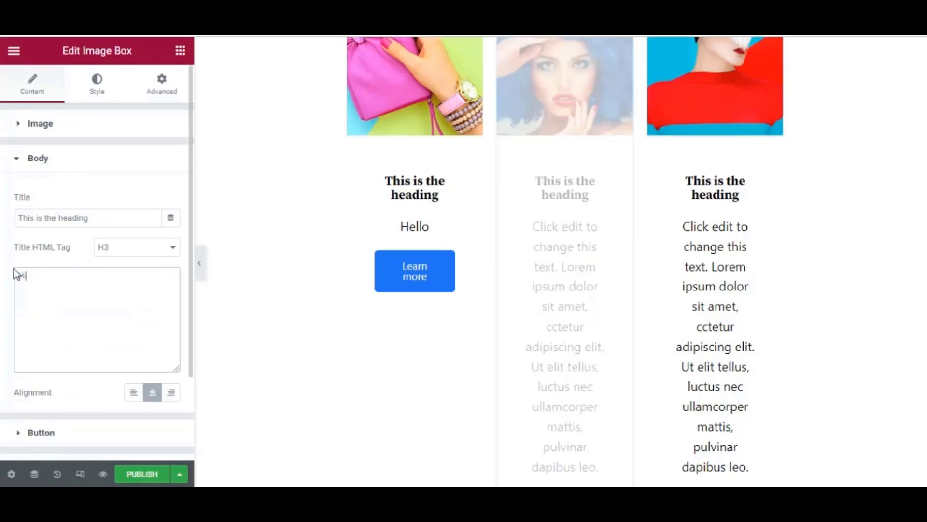
pyautogui.write('Hi')
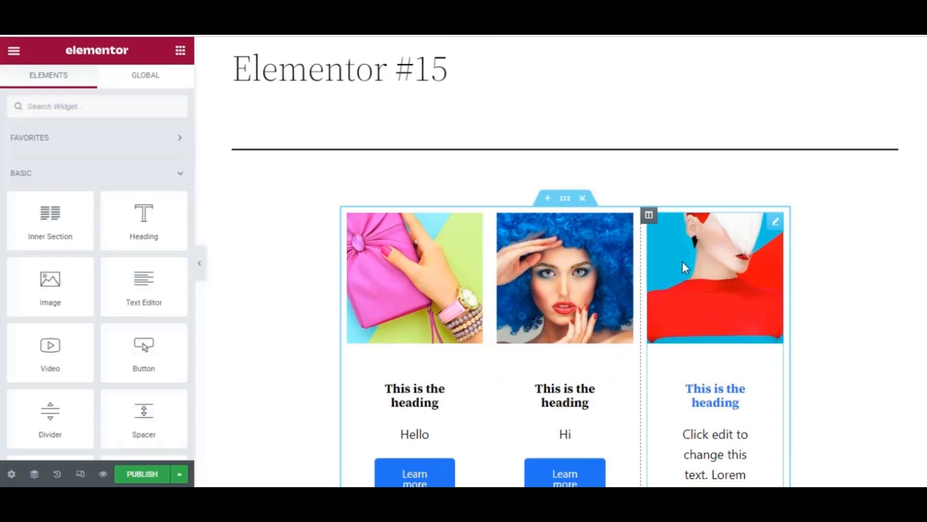
# Step: Open the ElementsKit section library and preview the 'Image box with content 2' template
pyautogui.click(582, 198)
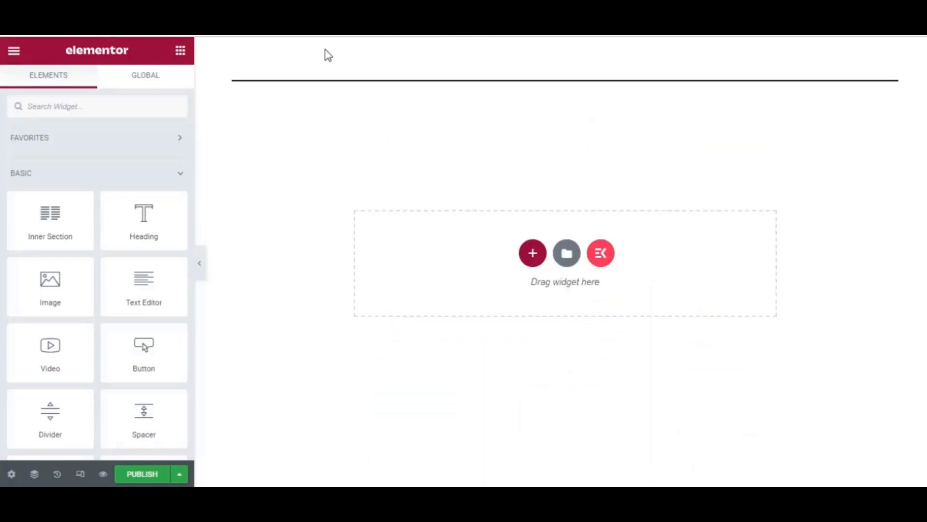
pyautogui.click(532, 253)
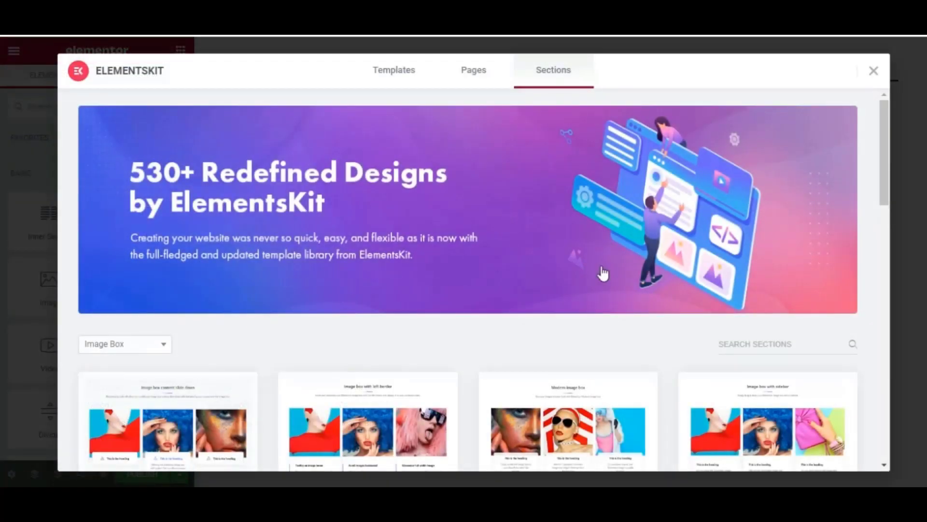
pyautogui.scroll(-3)
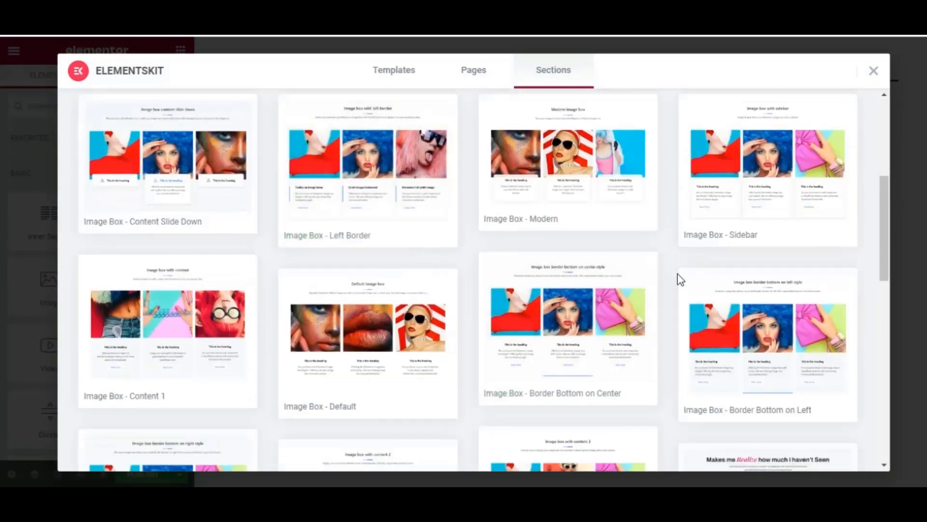
pyautogui.scroll(-3)
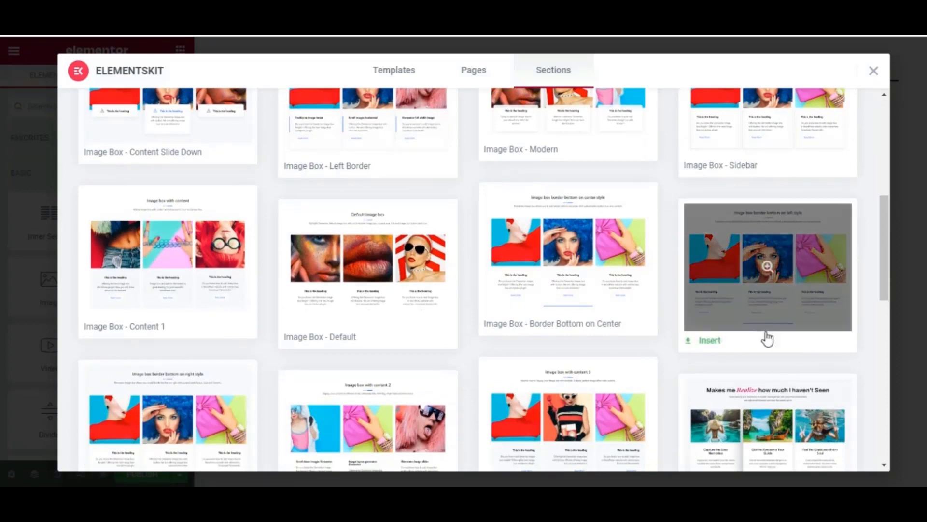
pyautogui.scroll(-3)
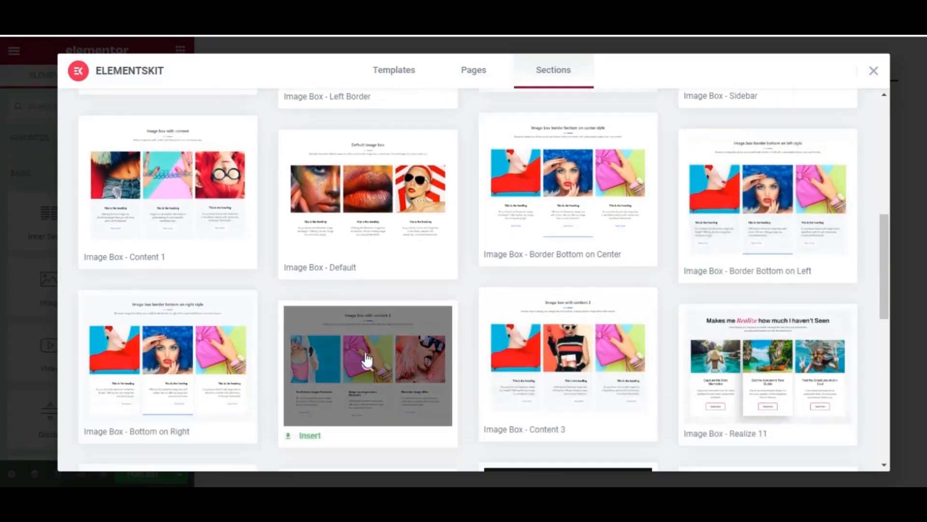
pyautogui.click(366, 363)
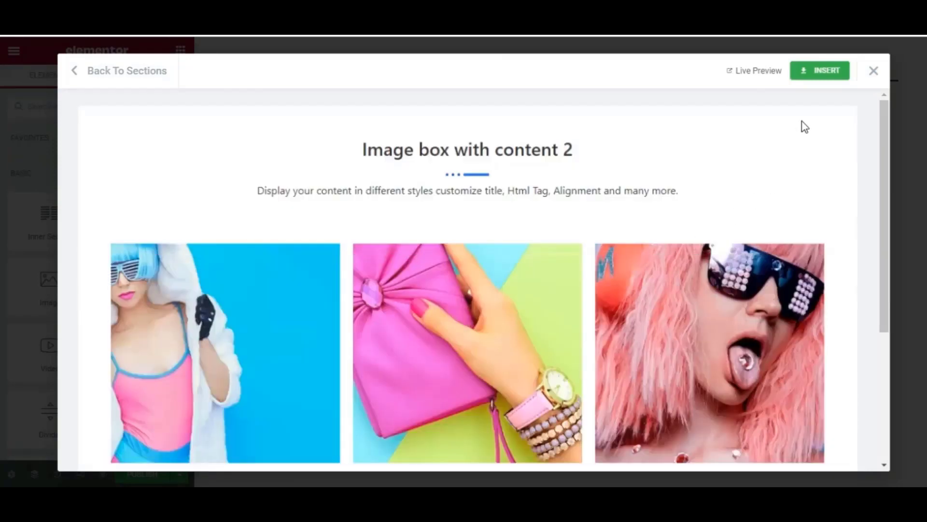
# Step: Insert the 'Image box with content 2' template and look over the new section
pyautogui.click(820, 70)
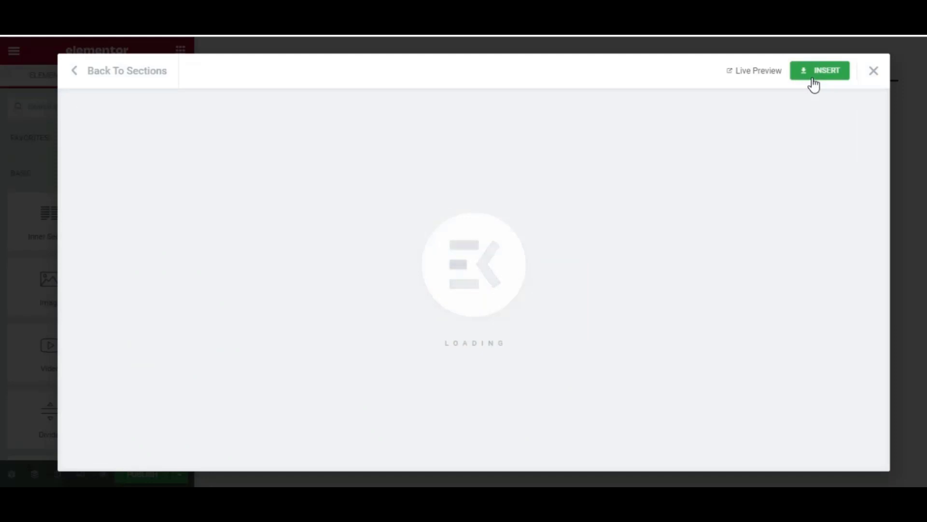
pyautogui.click(821, 69)
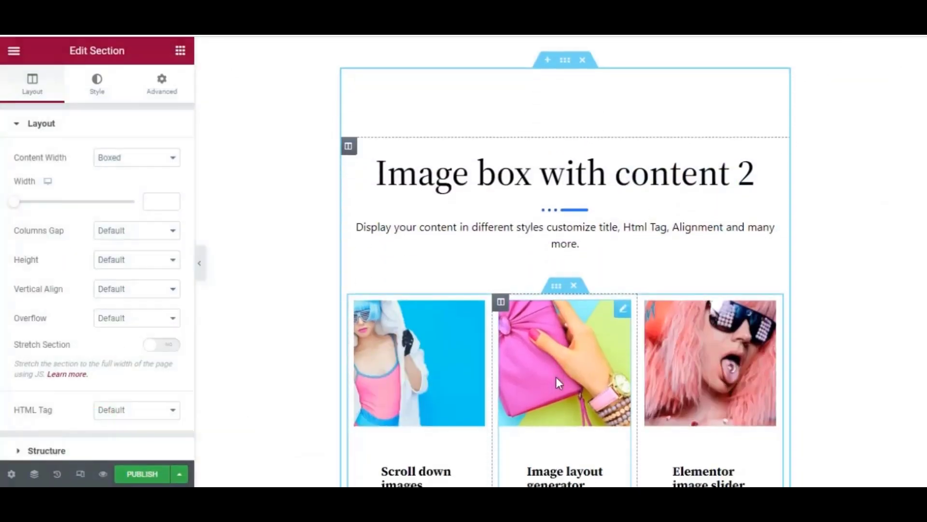
pyautogui.scroll(-3)
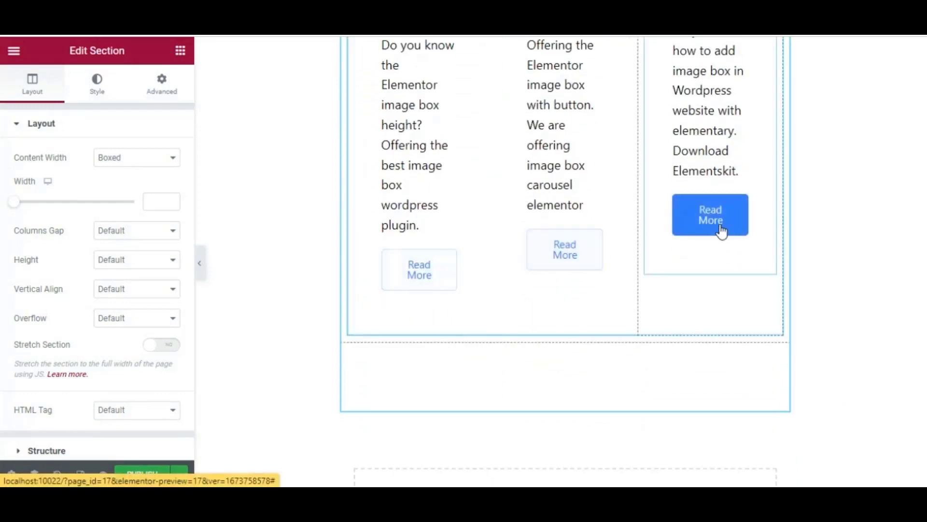
pyautogui.scroll(3)
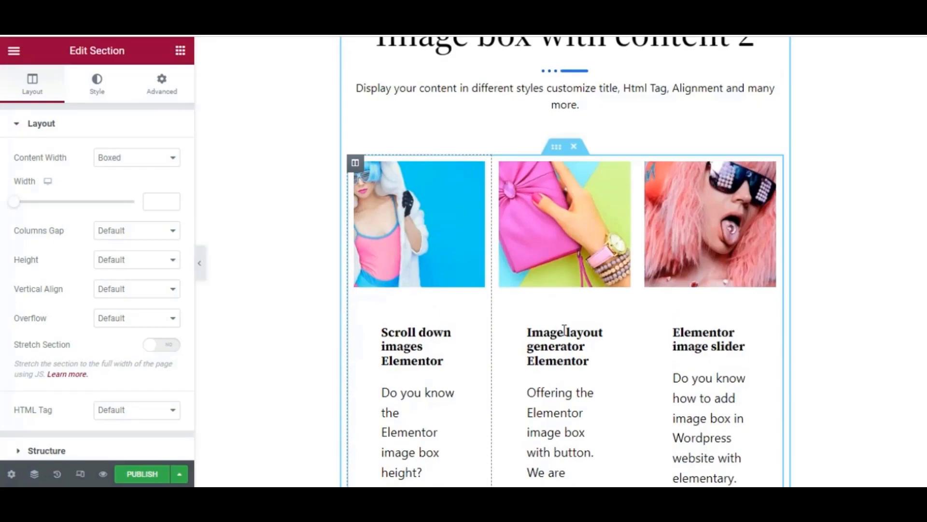